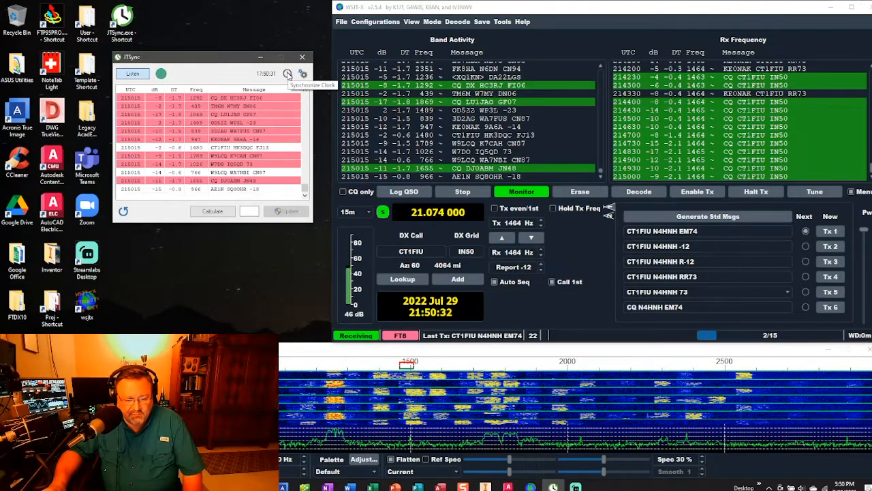
Get the time from time.google.com via NTP and set the system clock to it.
click(286, 74)
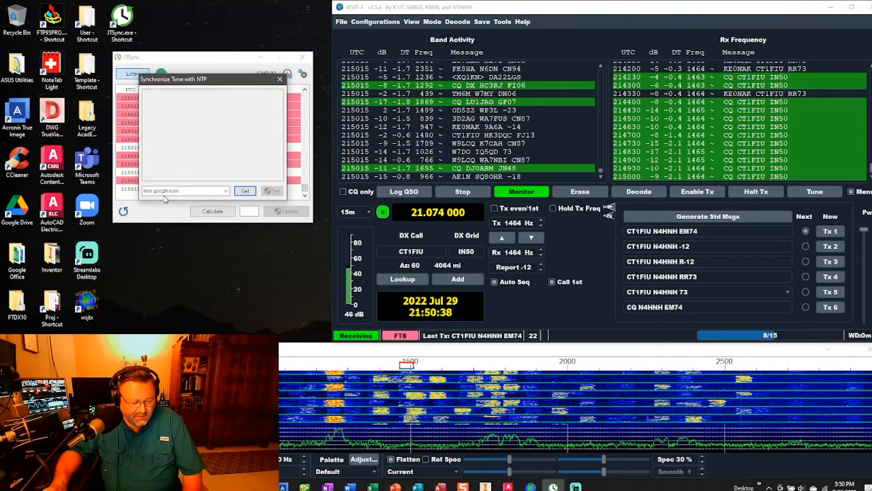
click(244, 191)
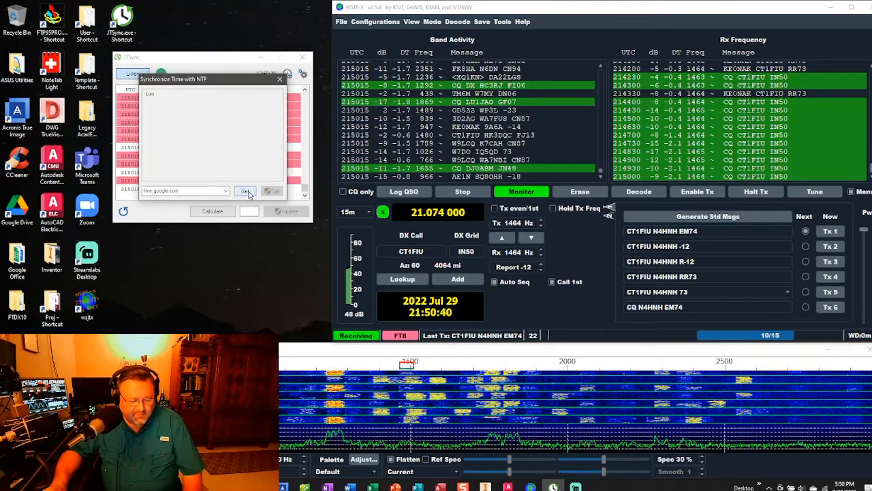
click(246, 191)
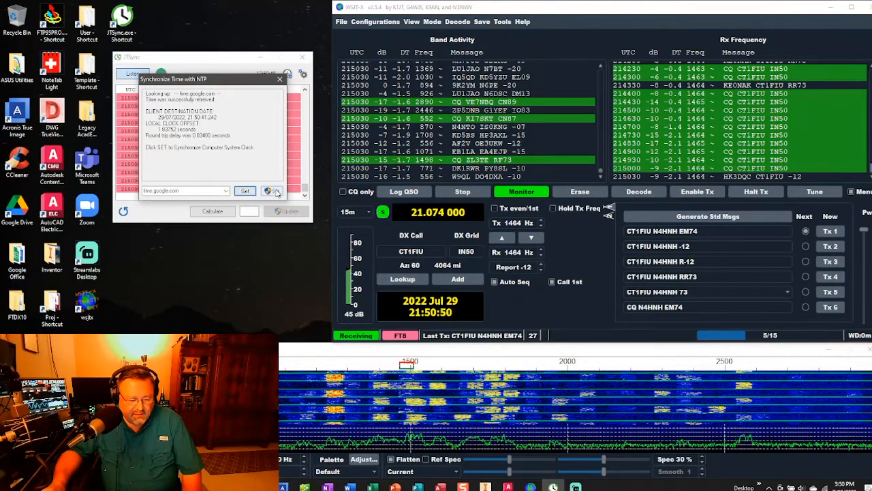
click(244, 191)
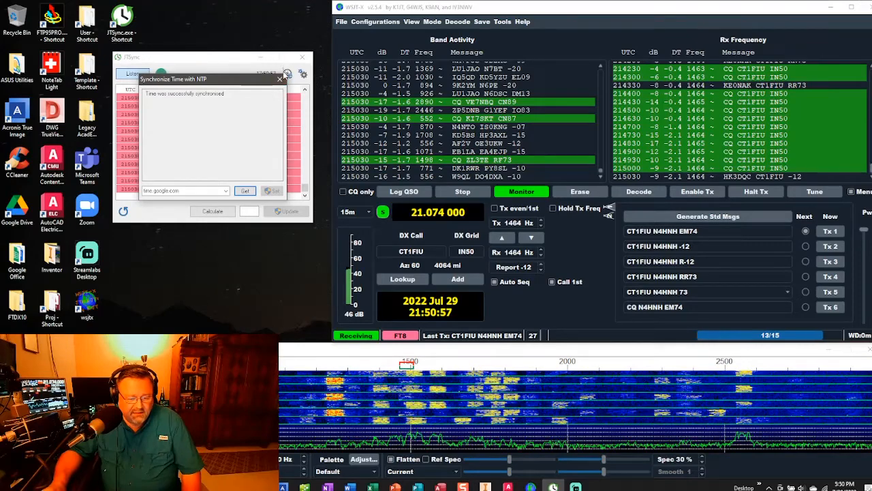
click(278, 78)
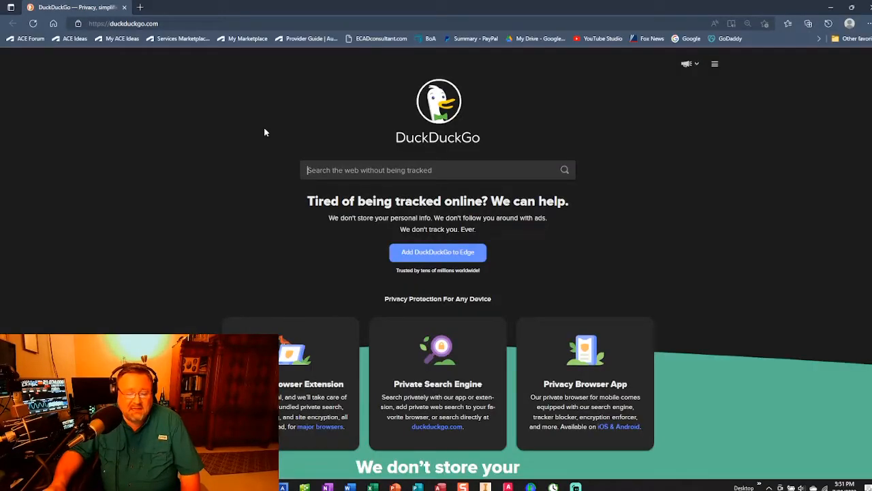
Navigate the browser to time.is from the address bar suggestion.
click(122, 23)
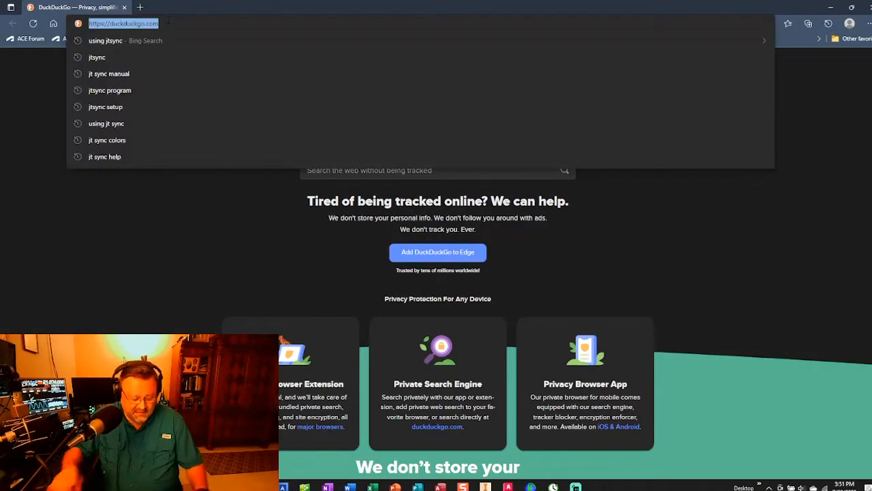
text(time.)
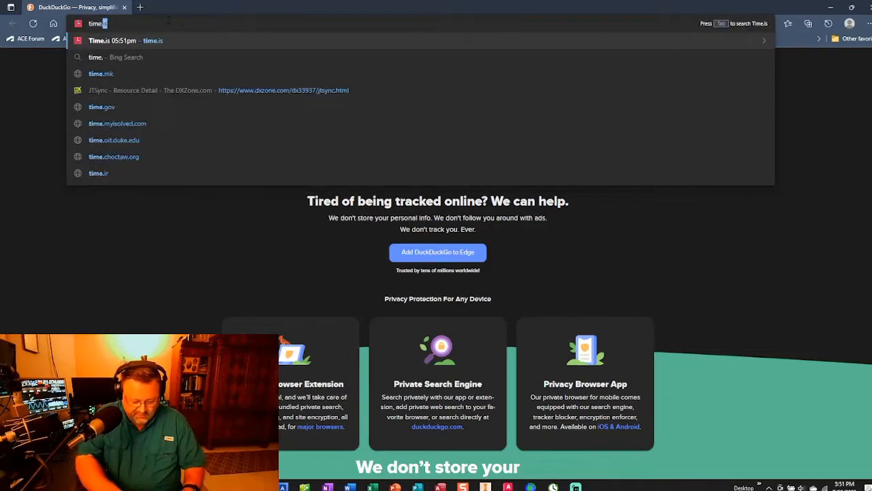
click(114, 41)
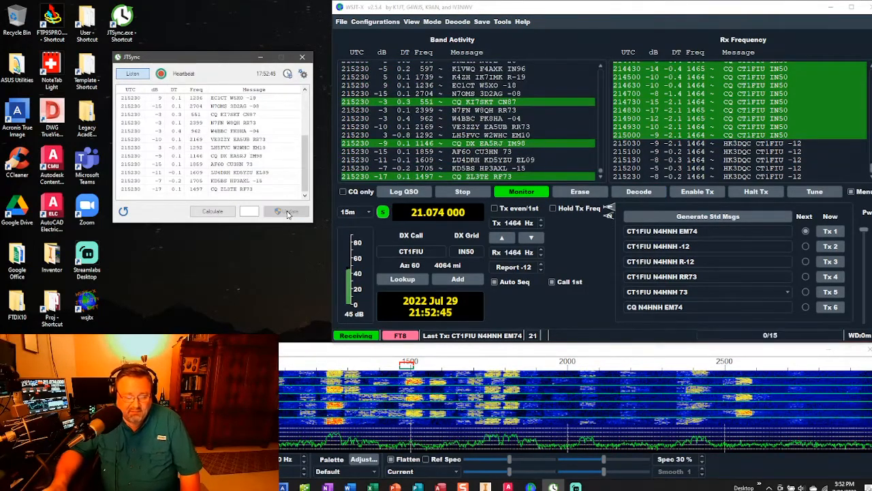
click(204, 139)
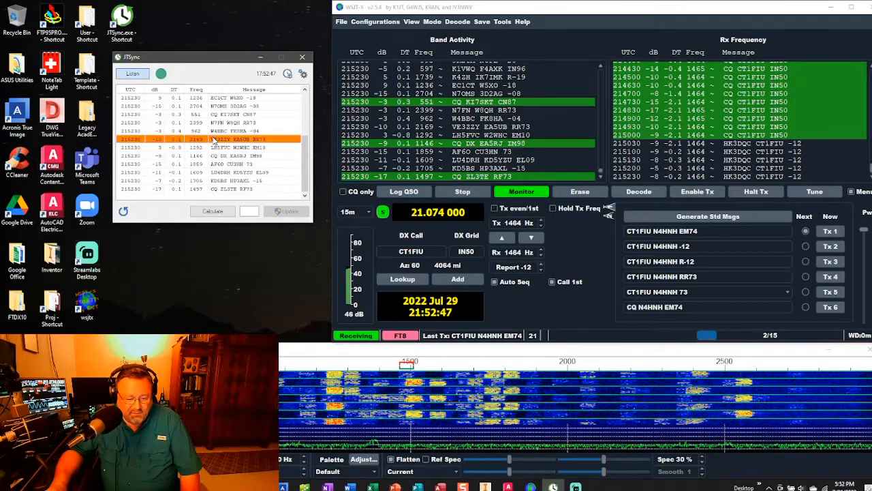
right_click(204, 139)
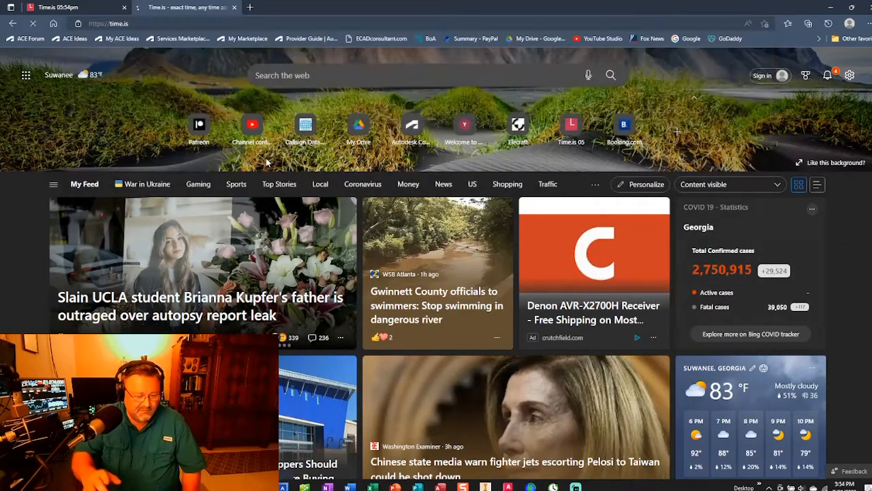
Switch back to the time.is tab in Edge.
click(167, 7)
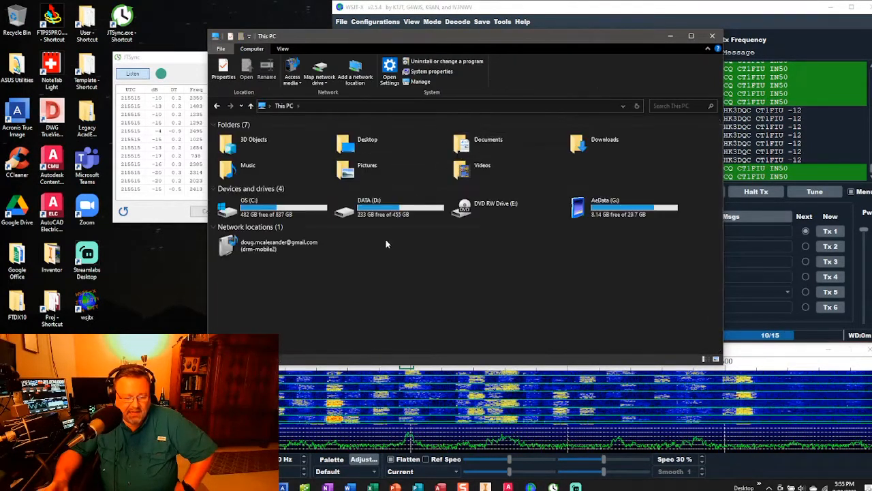
Browse to C:\JTSync and bring up the context menu for JTSync.exe.
double_click(249, 208)
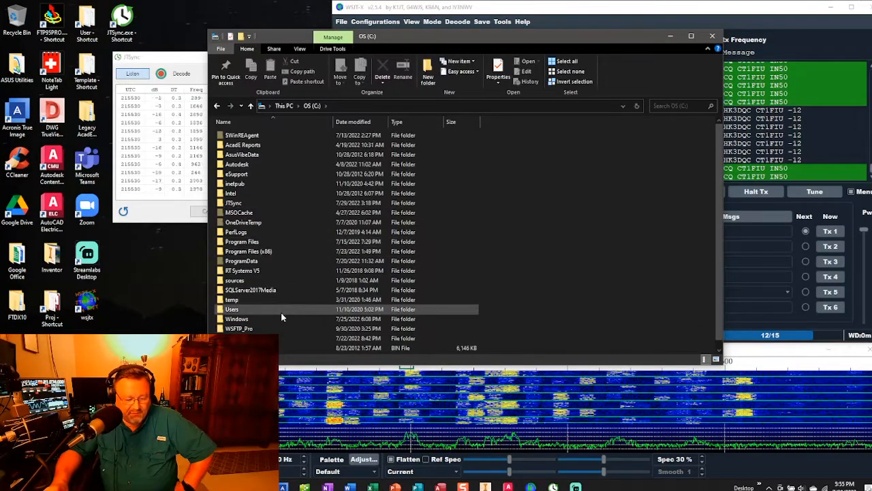
double_click(233, 201)
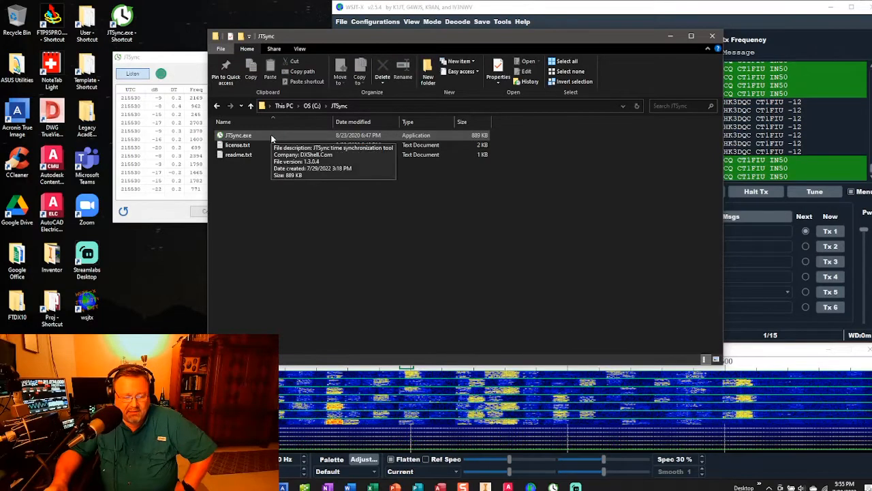
click(238, 135)
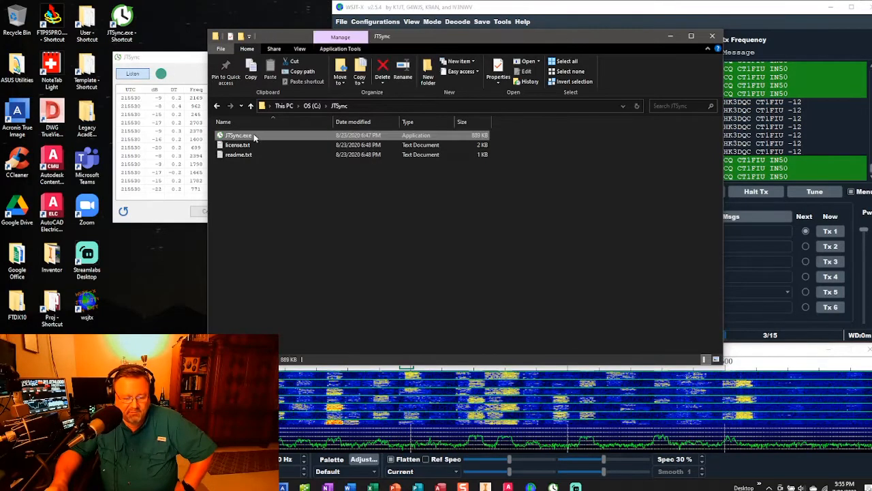
right_click(238, 135)
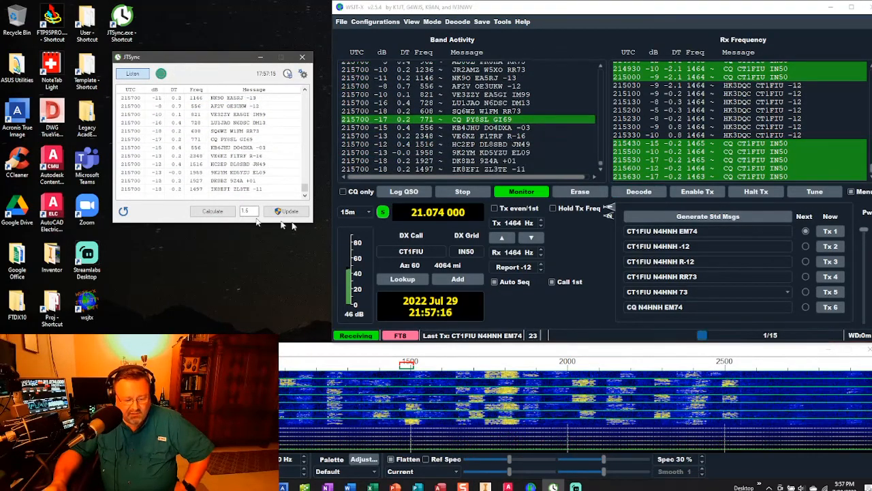
Update the decode list so off-time stations are marked in red.
click(286, 210)
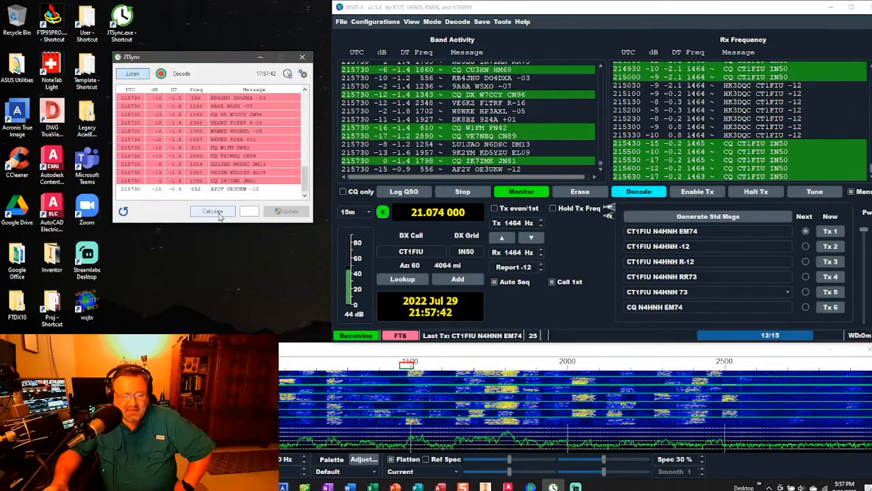
Calculate the average DT offset (about -1.4 s) from the decodes and refresh the list.
click(213, 210)
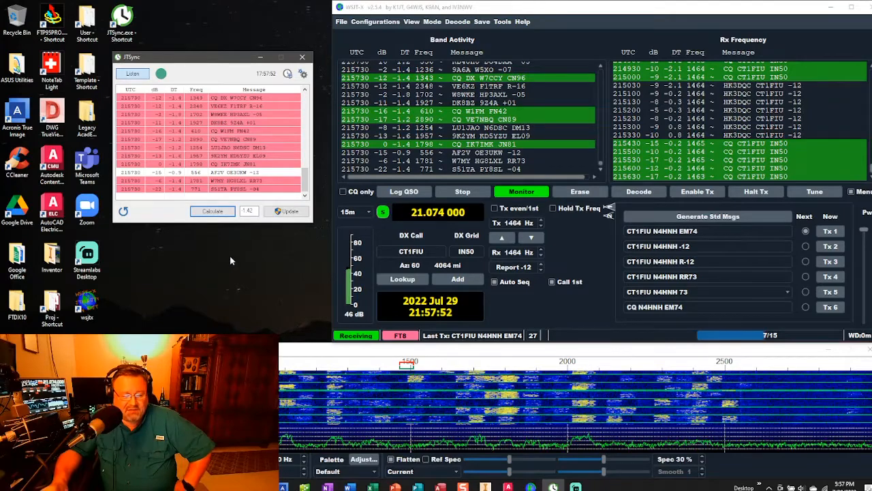
click(286, 210)
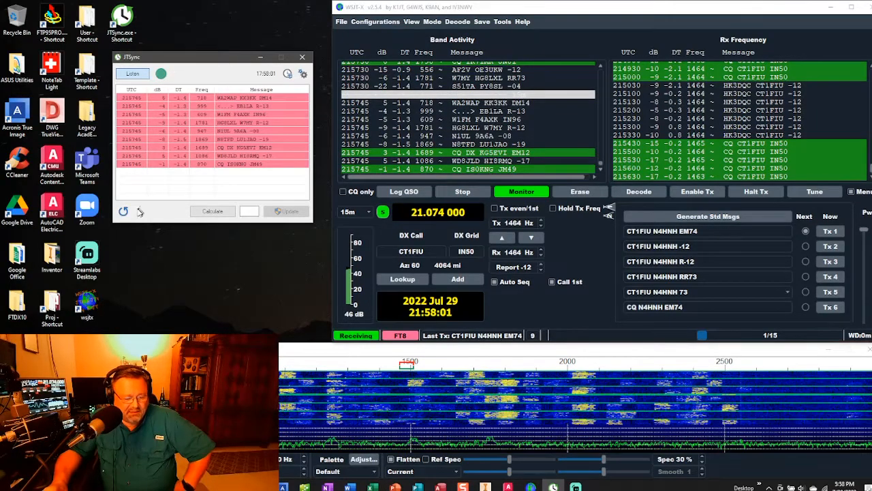
Bring the Edge time.is page forward, showing the clock 1.5 seconds behind.
click(124, 211)
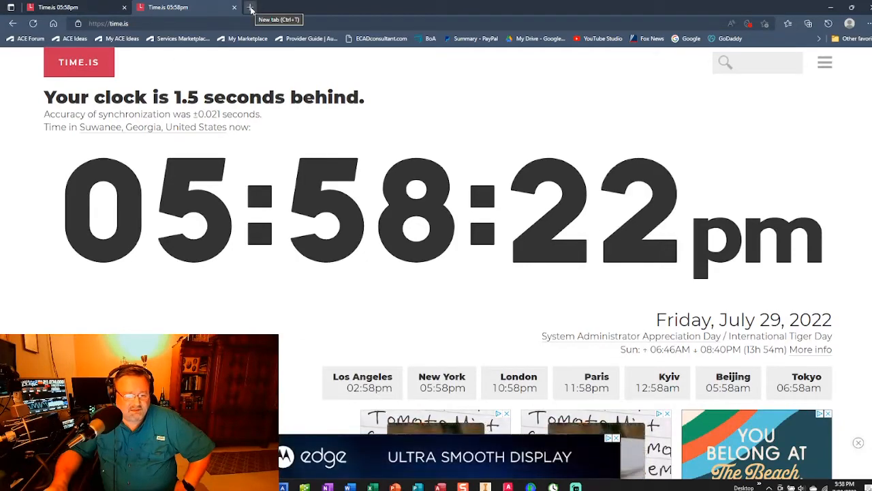
Load time.is in a fresh browser tab to recheck the clock.
click(251, 10)
text(time.is)
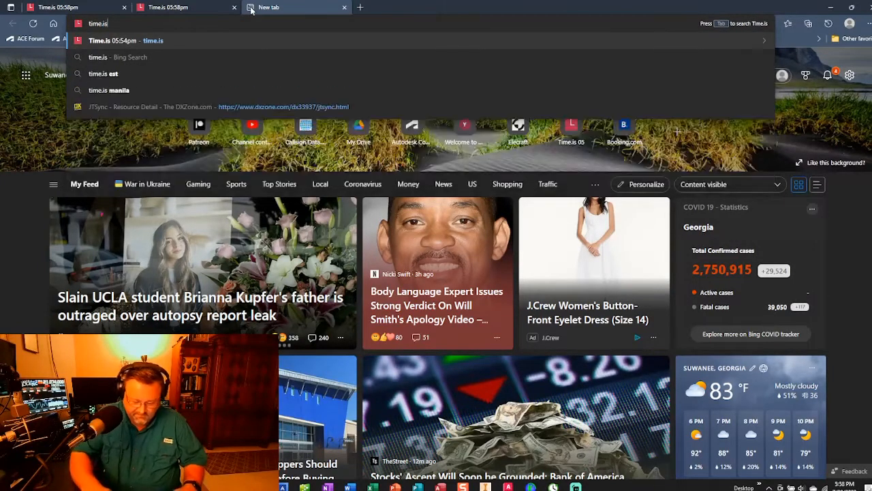
click(152, 41)
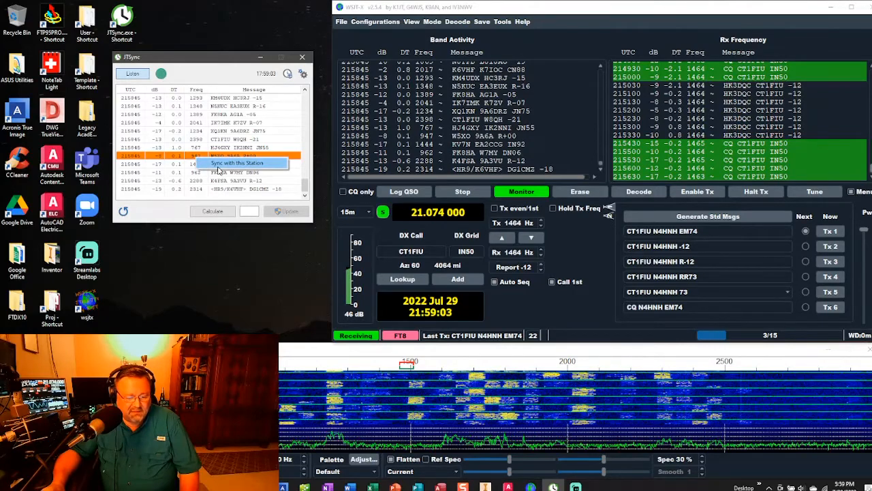
Sync the PC clock with the chosen decoded station and apply the correction.
click(287, 210)
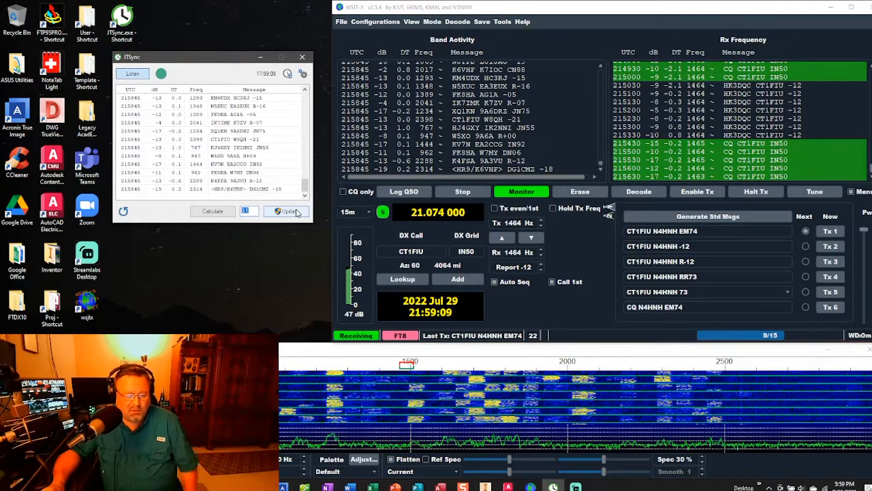
click(287, 210)
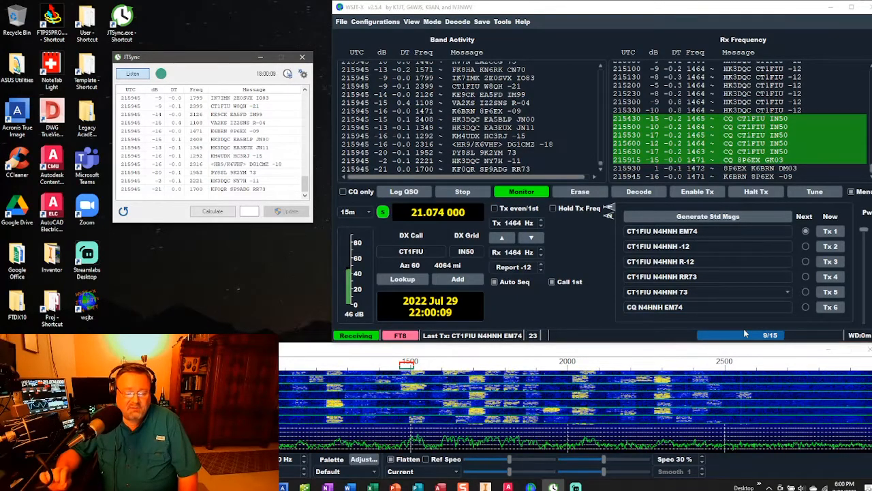
Focus WSJT-X to check the DT column of the new decodes reads near zero.
click(638, 191)
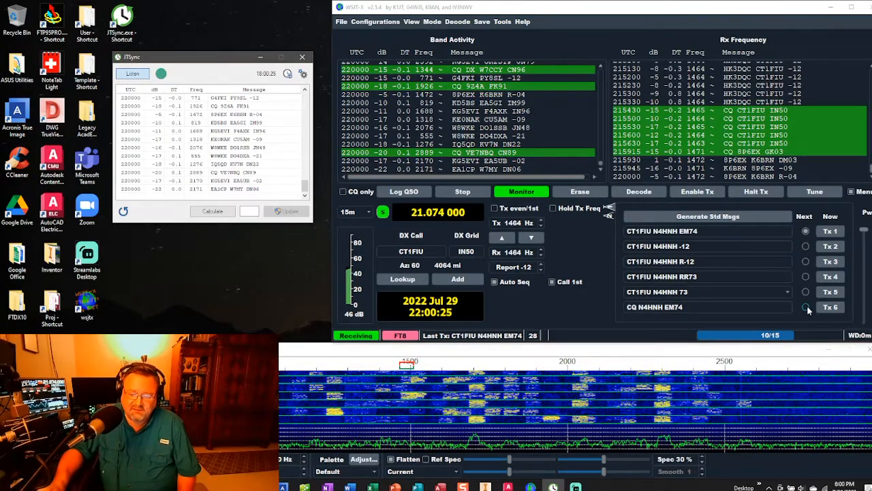
Select Tx 6 so the CQ call goes out as the next message, while 22:01 decodes arrive.
click(805, 307)
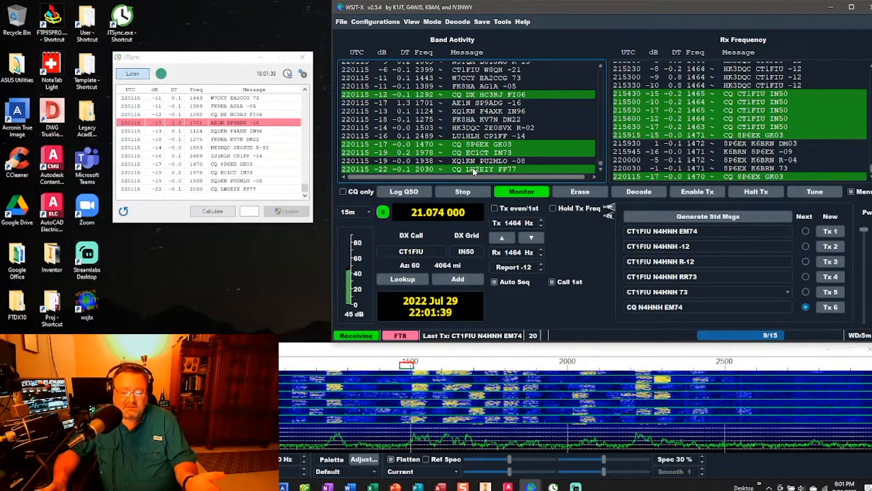
click(639, 190)
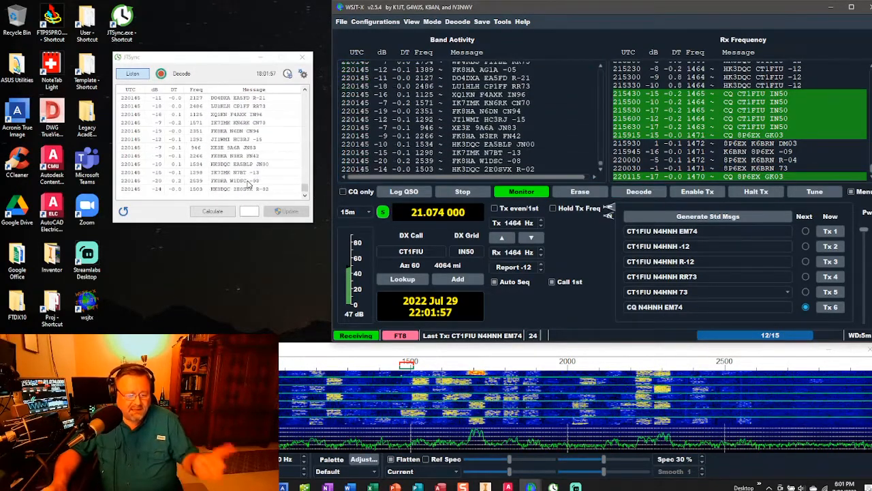
click(213, 210)
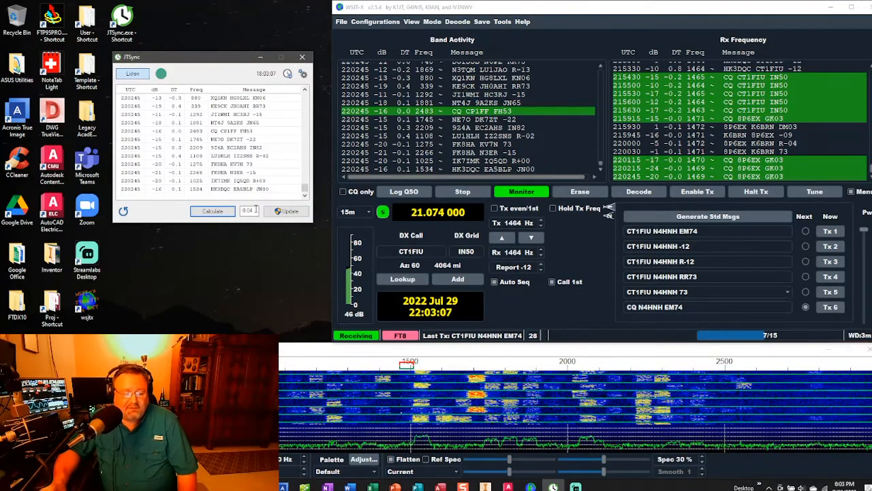
click(287, 211)
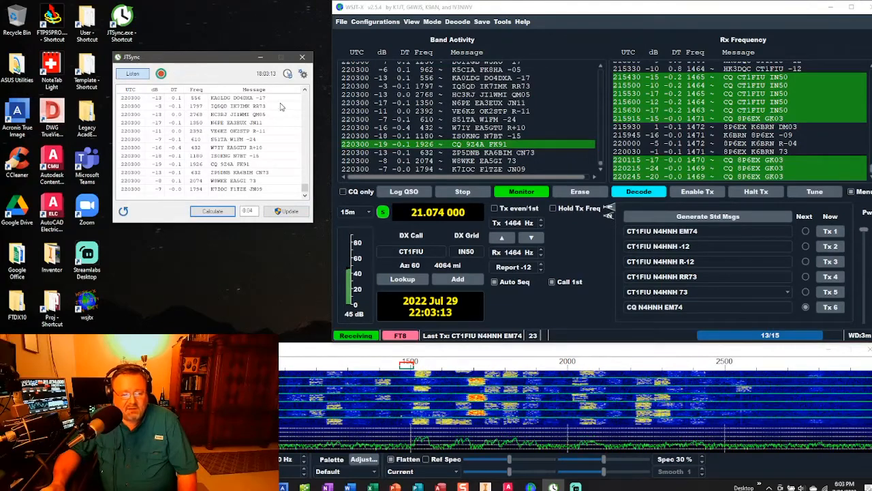
Cancel the NTP window, then synchronize the PC clock from the FT8 decode offsets.
click(286, 74)
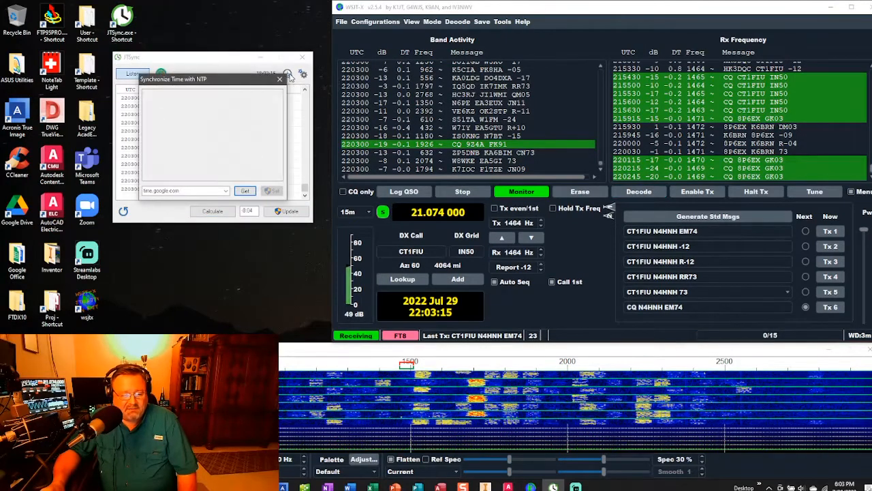
click(244, 190)
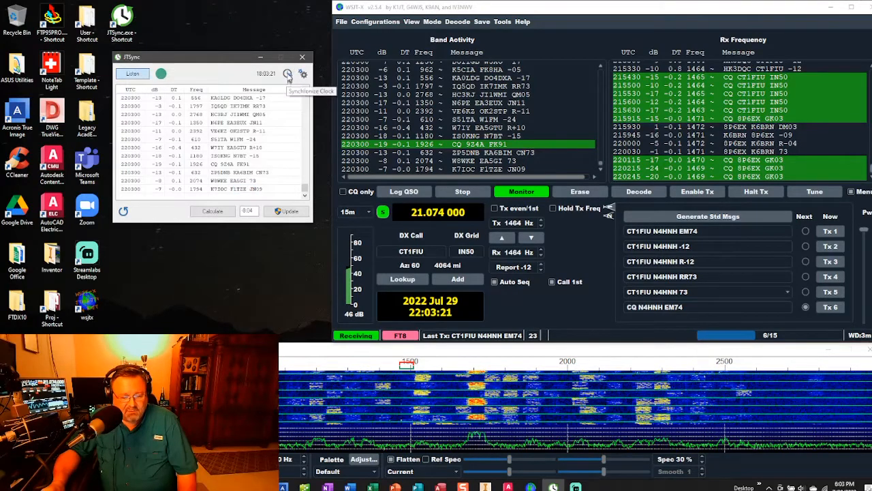
click(286, 73)
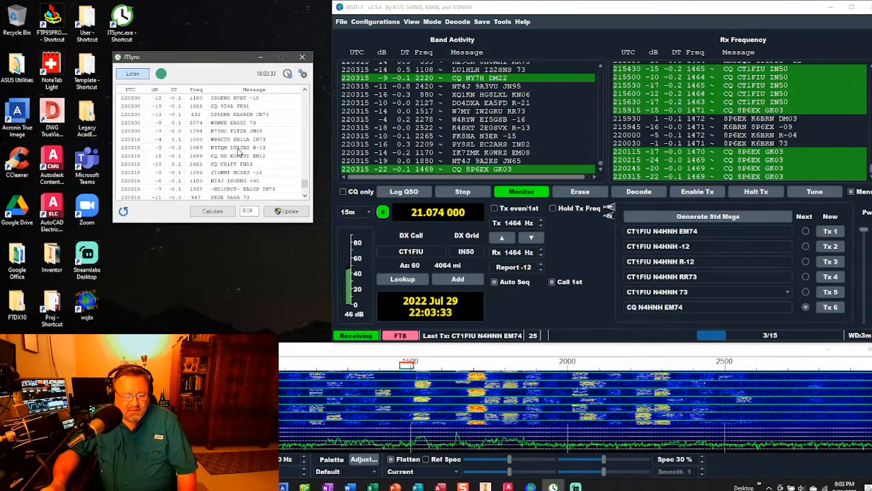
Pause and resume Listen, then update the PC clock from the 22:03:30 decodes.
click(204, 139)
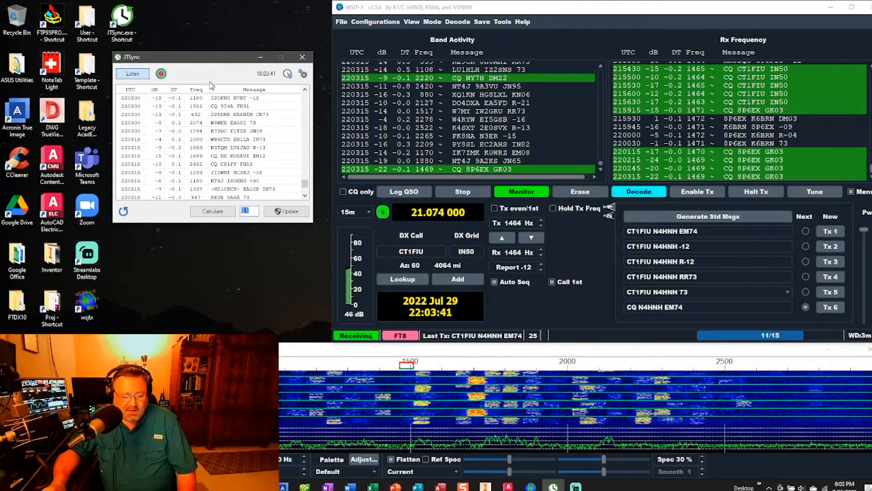
click(285, 211)
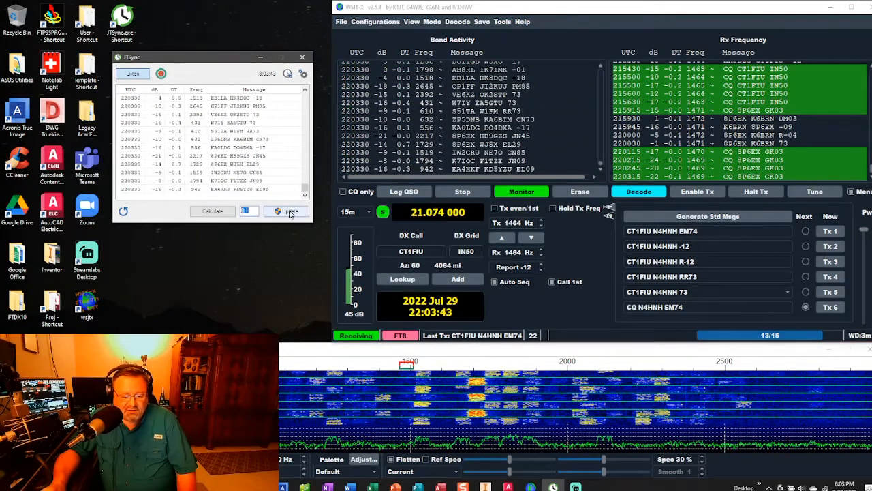
click(287, 212)
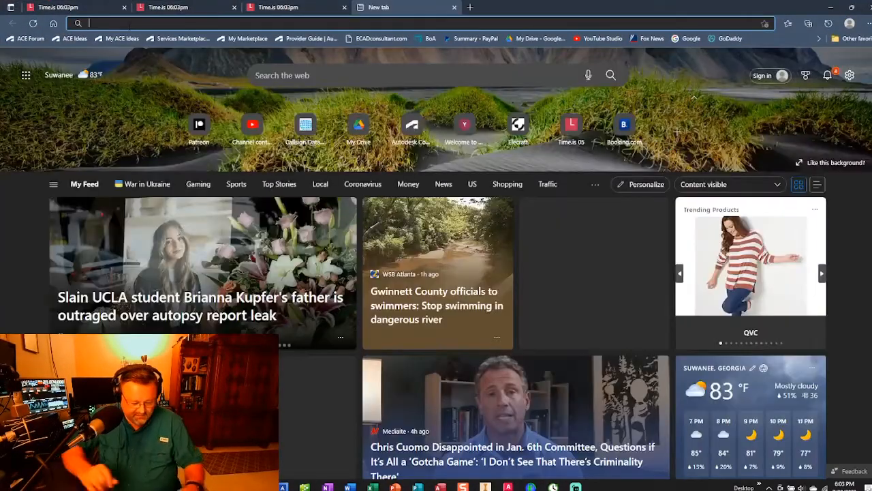
Load time.is in Edge, which reports the clock 0.3 seconds behind.
text(time.is)
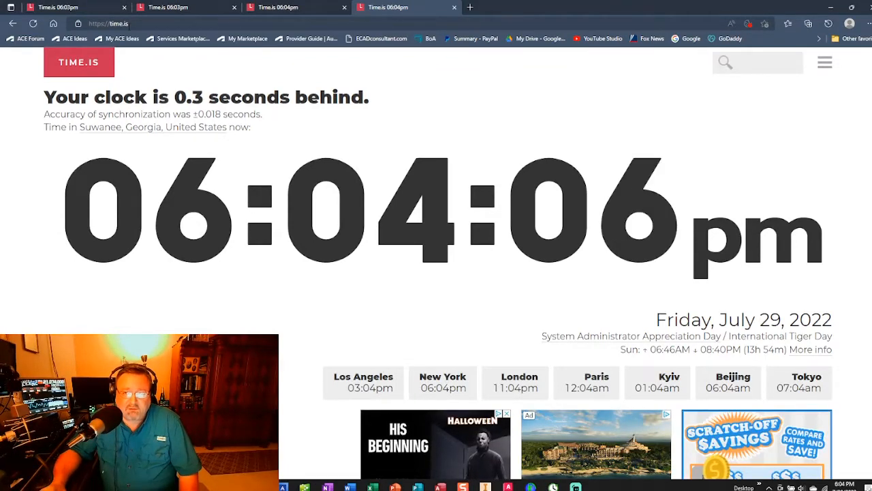
mouse_move(469, 9)
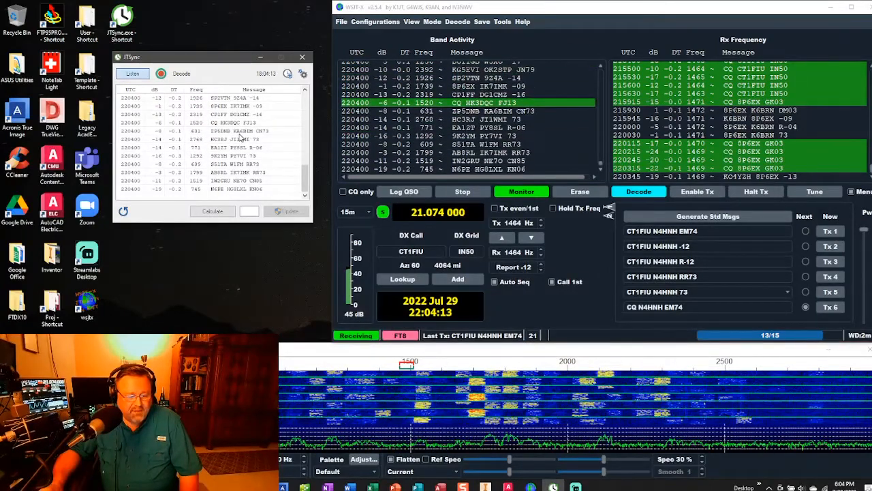
Update the PC clock from the 22:04 decodes and bring up NTP sync with time.google.com.
click(212, 210)
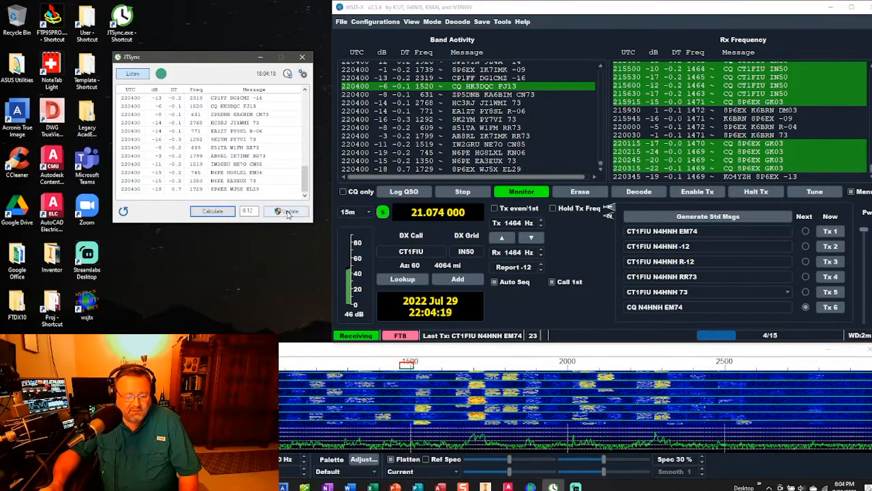
click(286, 210)
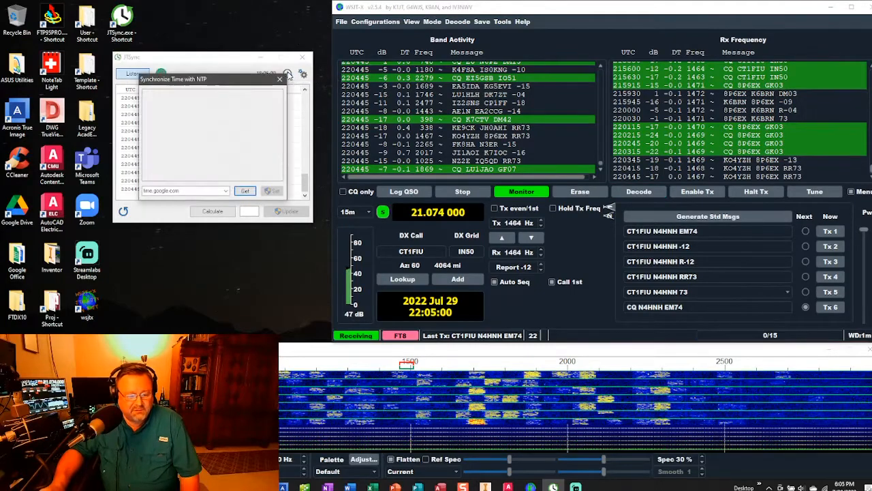
Get the time from time.google.com and set the system clock to it, reported successful.
click(244, 191)
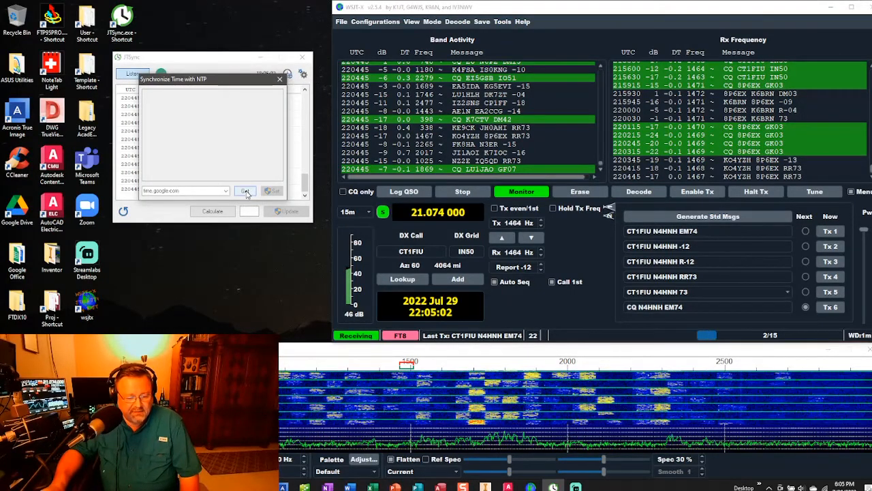
click(246, 191)
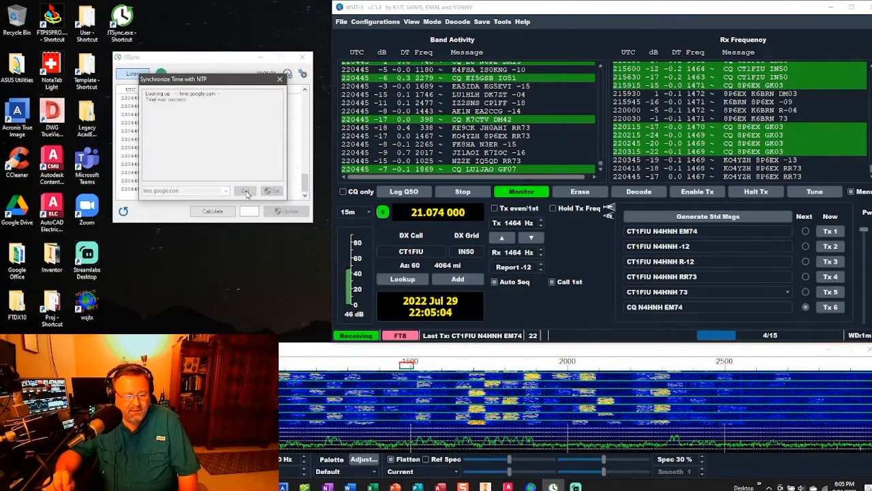
click(246, 191)
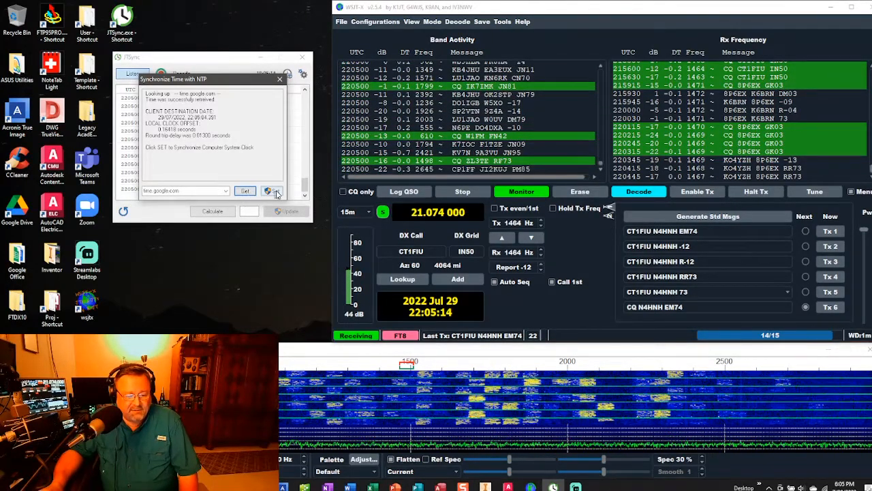
click(244, 191)
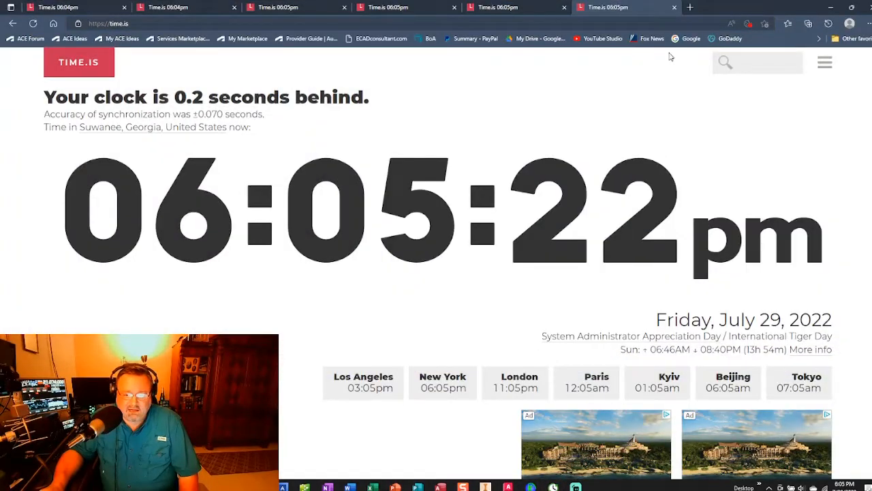
Close the duplicate Time.is tabs and head to time.is again from a new tab.
click(673, 8)
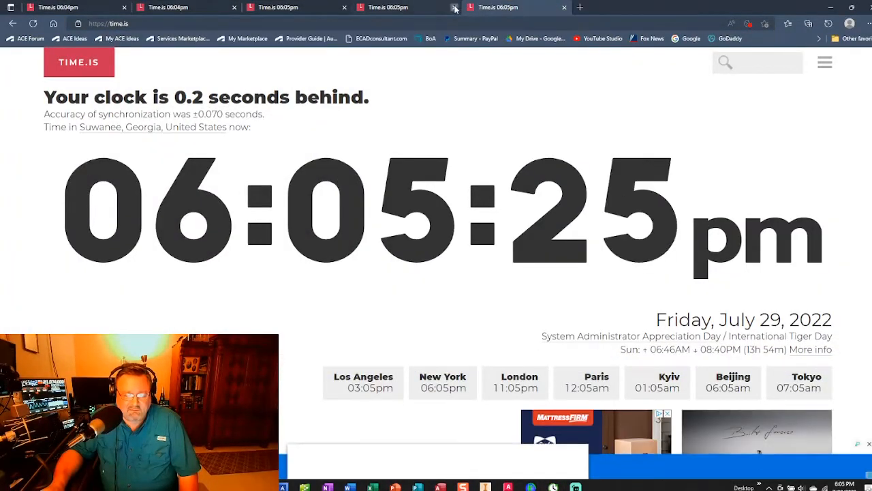
click(452, 8)
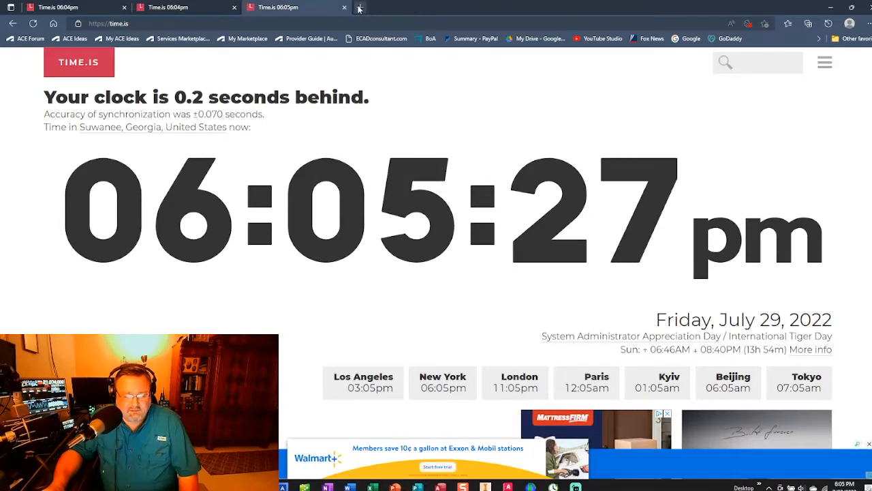
click(360, 8)
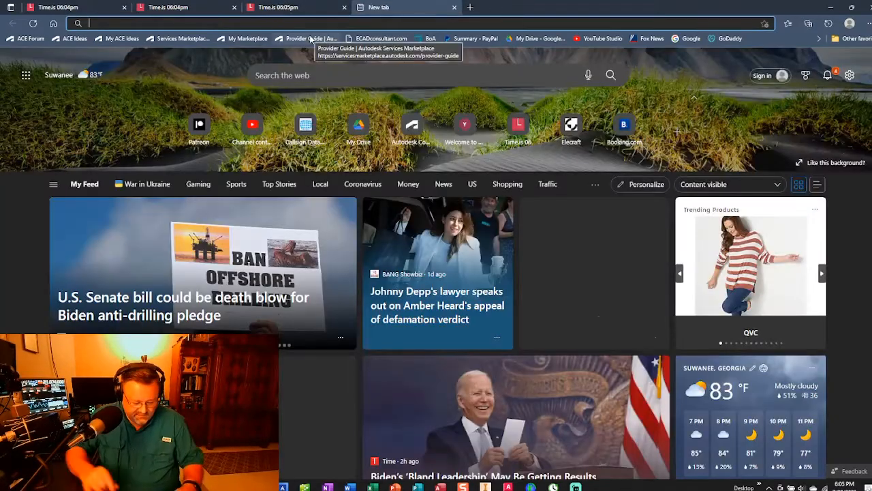
text(time.is)
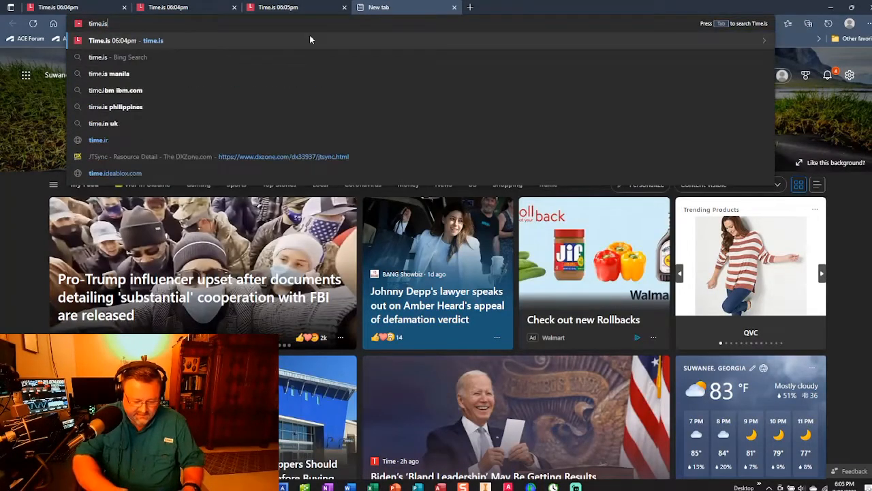
click(123, 41)
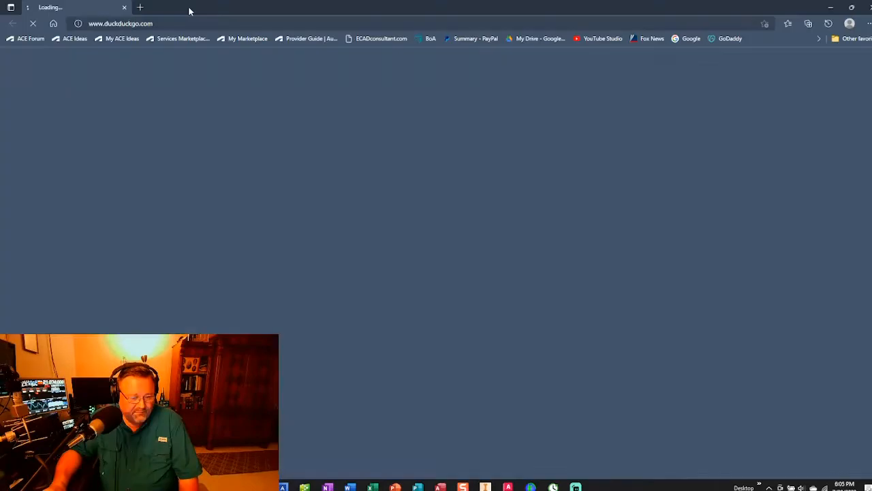
Replace the address with time.is and go to the suggested site to recheck the clock.
click(122, 23)
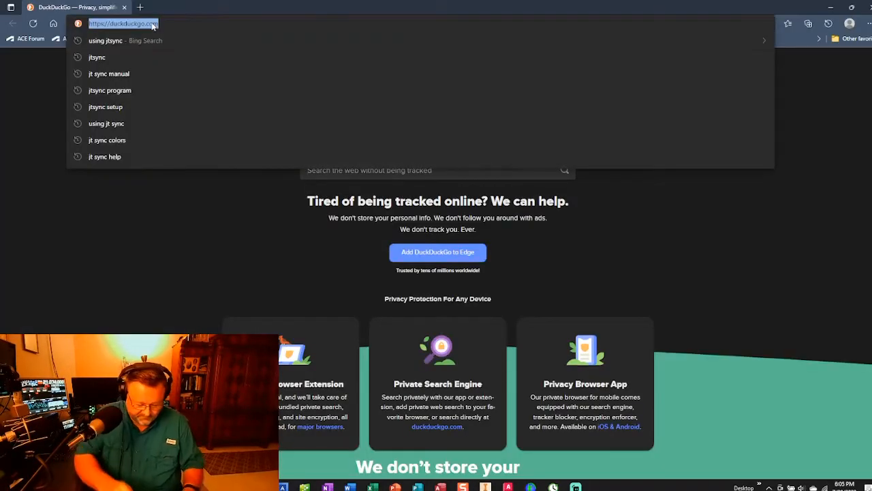
text(time.is)
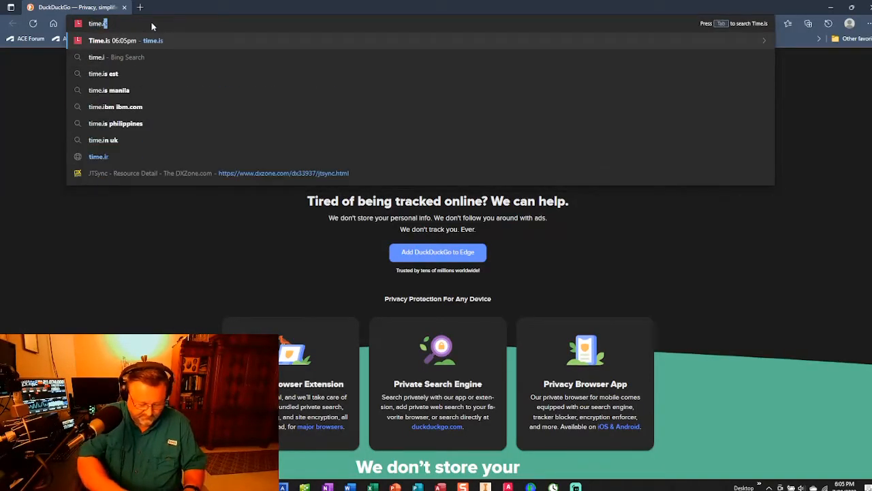
click(153, 41)
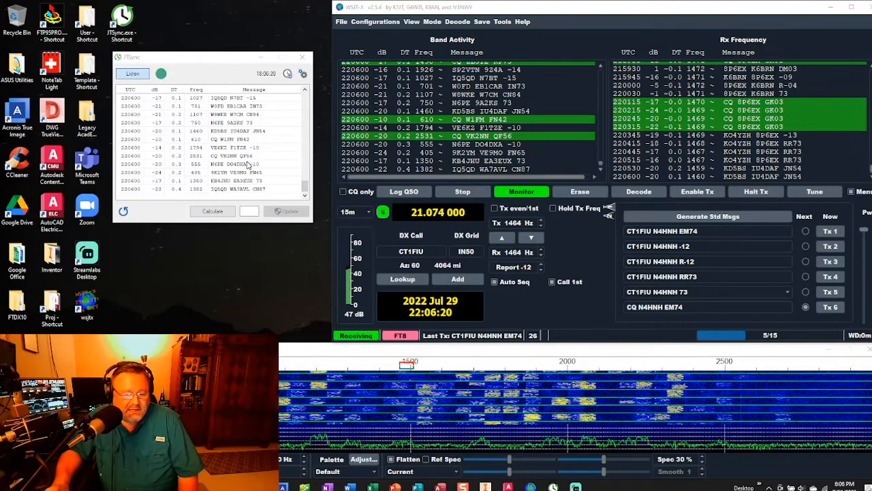
Bring up the Windows Start menu listing Registry Editor under Recent over the 22:07 decodes.
click(124, 211)
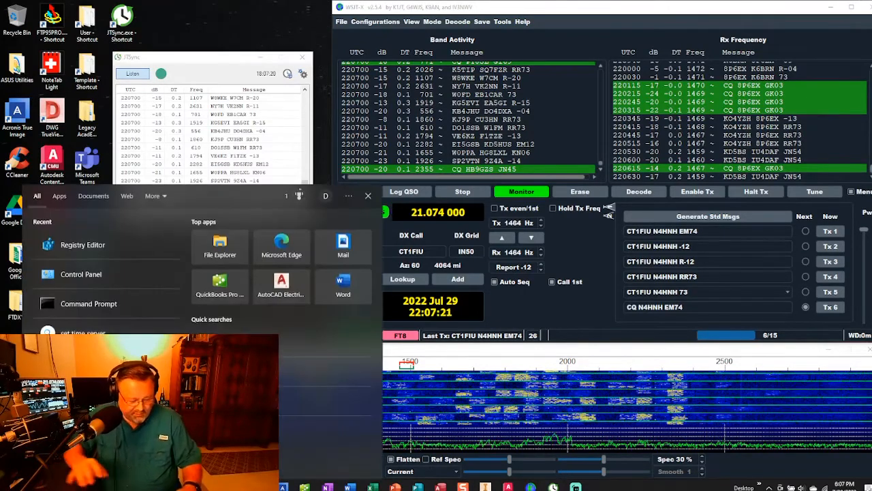
Launch regedit and go to HKLM\SYSTEM\CurrentControlSet\Services\W32Time\TimeProviders\NtpClient.
click(82, 245)
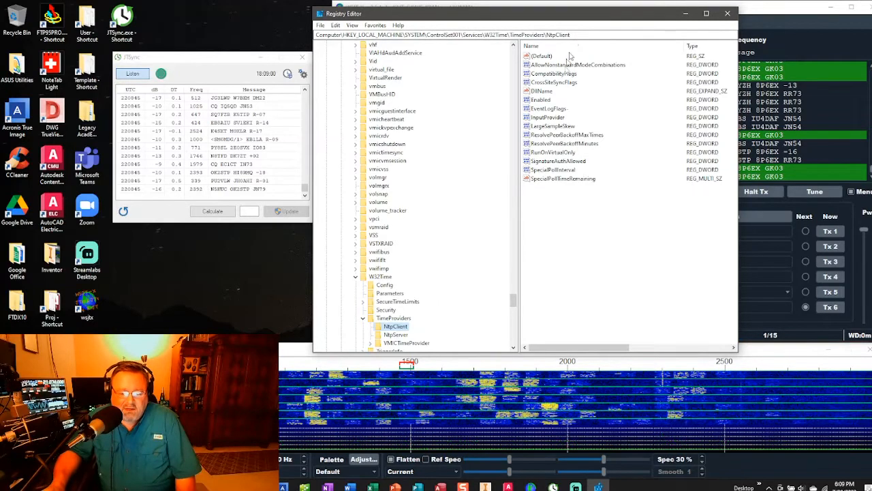
Edit the NtpClient SpecialPollInterval value as decimal 3600 and confirm with OK.
double_click(552, 169)
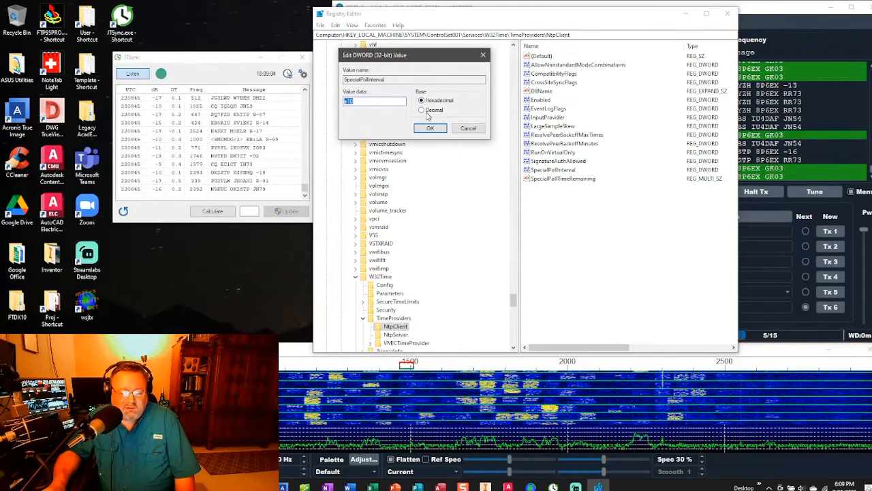
click(423, 109)
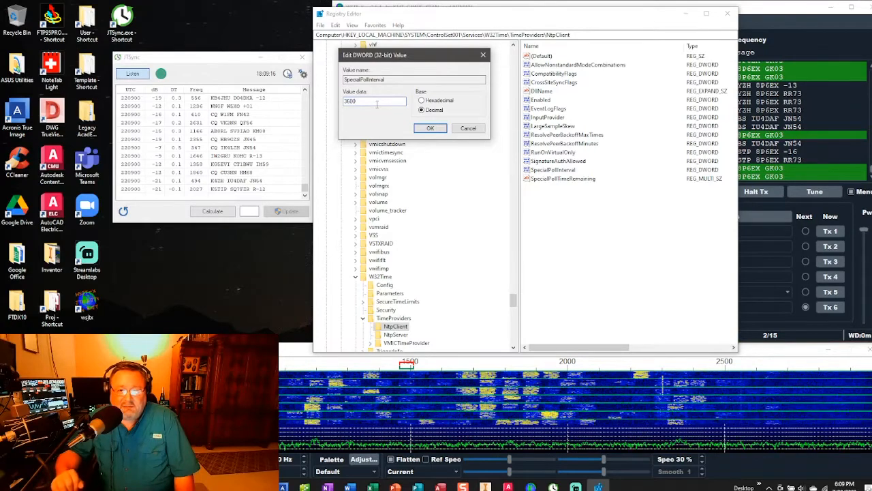
click(431, 128)
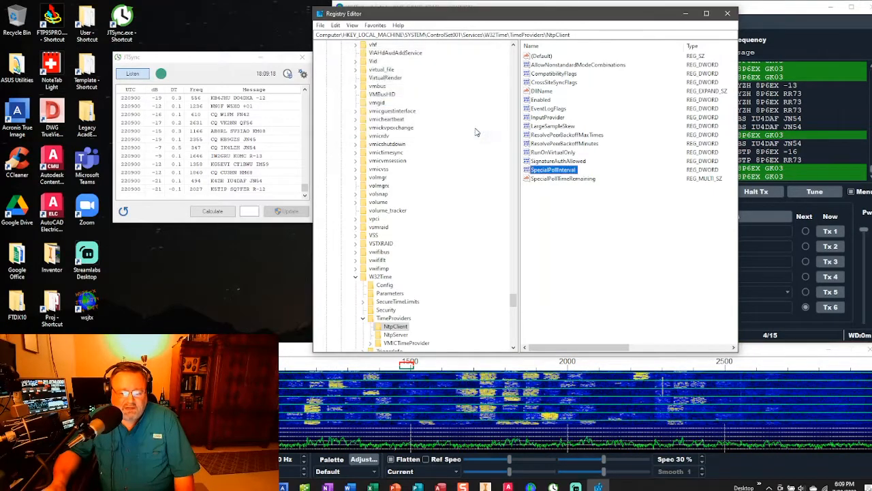